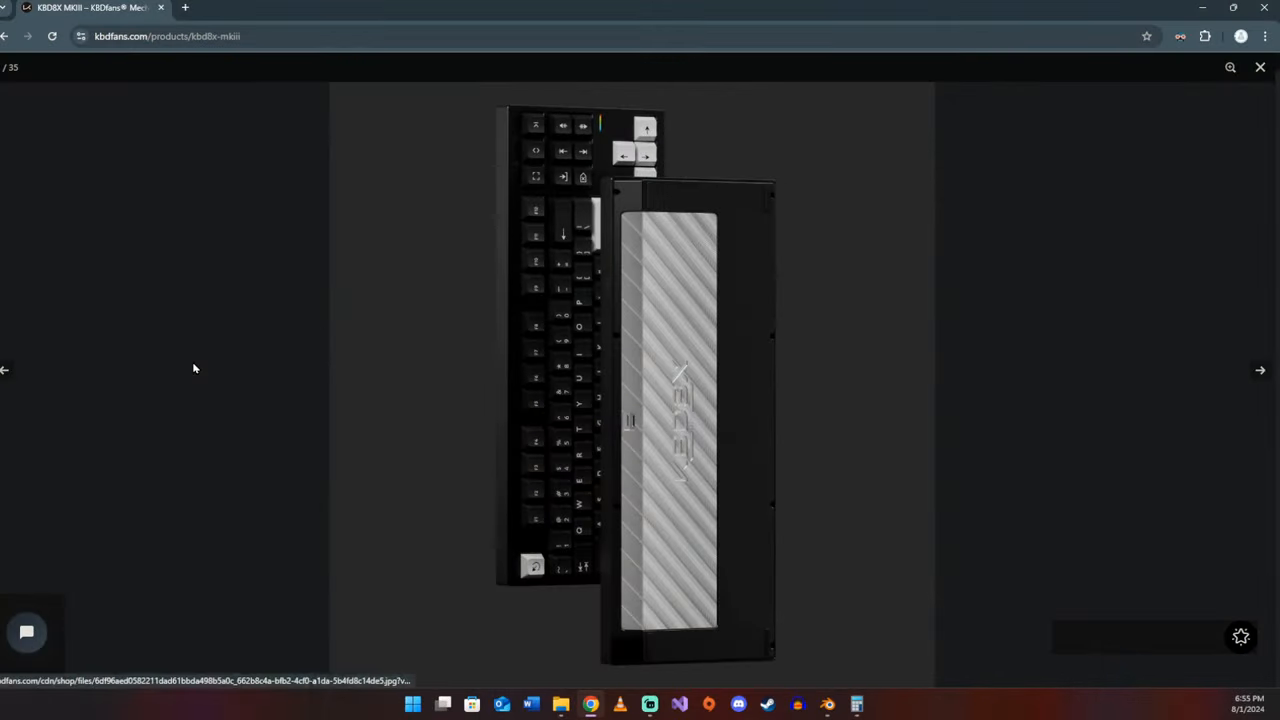
Step: Page the gallery from the navy copper-weight case through weight finishes and patinas to the teal case
{"action": "left_click", "coordinate": [1260, 67]}
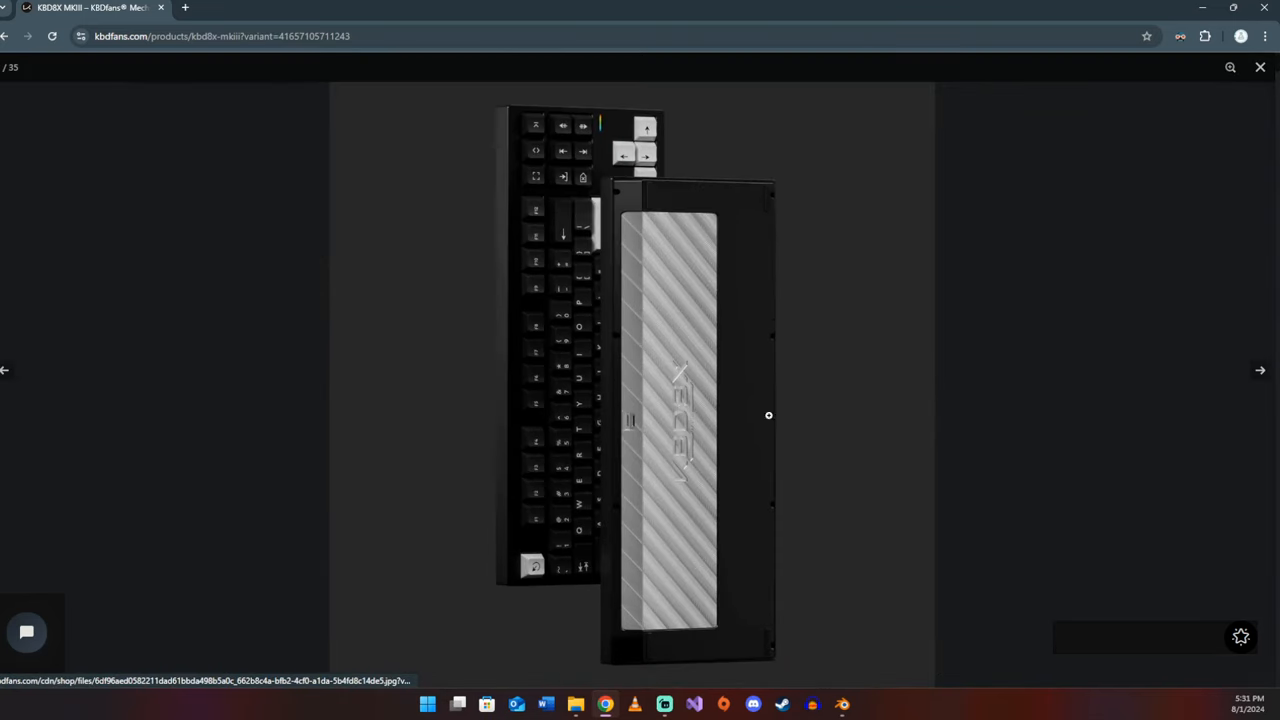
{"action": "left_click", "coordinate": [1260, 370]}
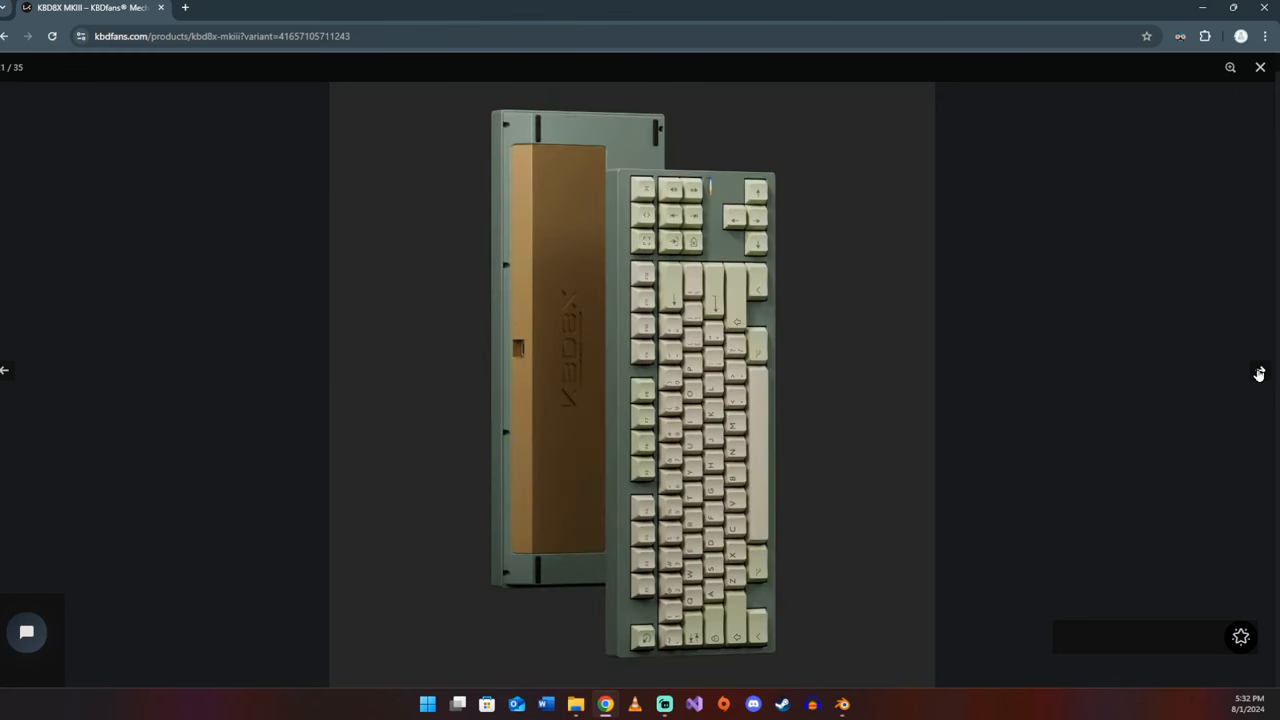
{"action": "left_click", "coordinate": [6, 370]}
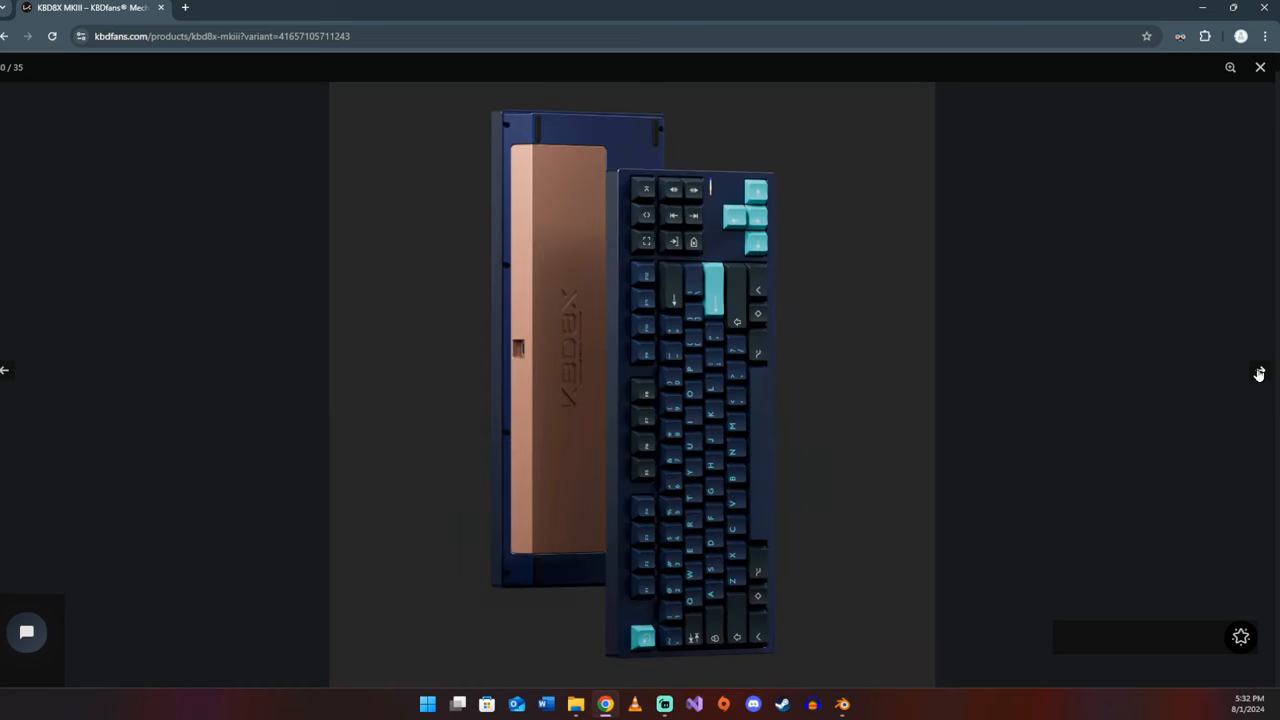
{"action": "left_click", "coordinate": [1259, 371]}
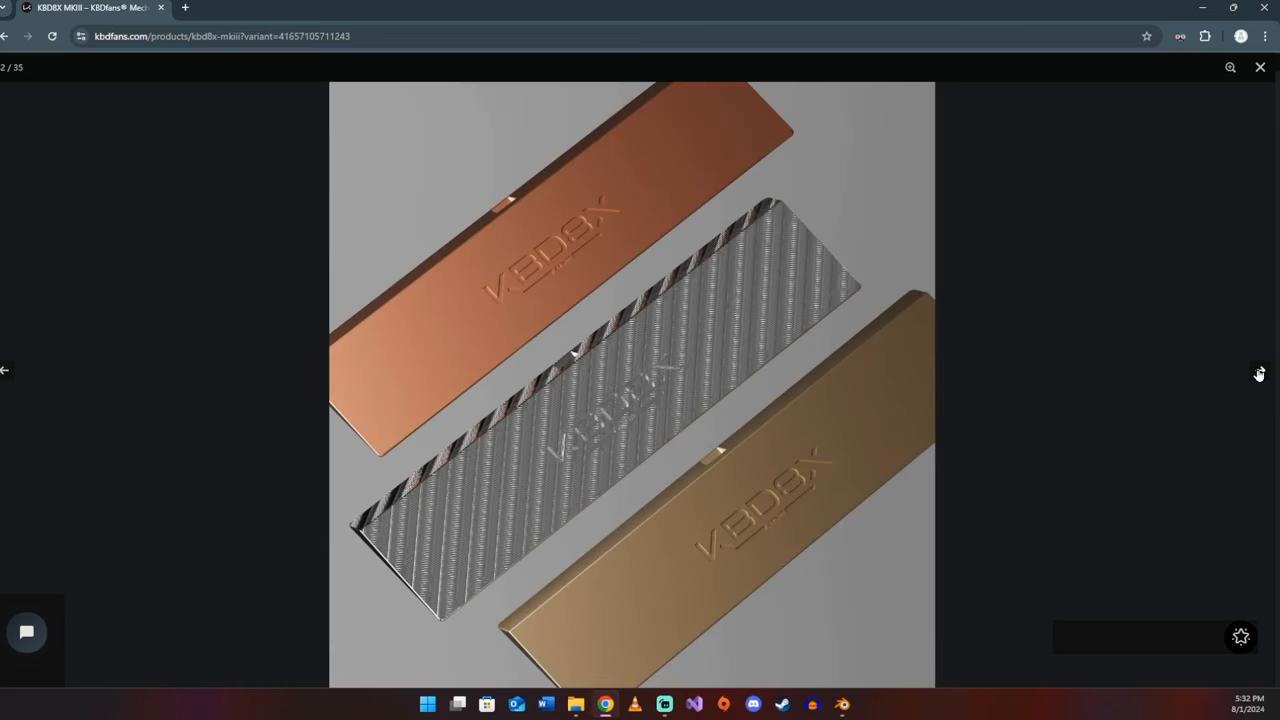
{"action": "left_click", "coordinate": [1259, 371]}
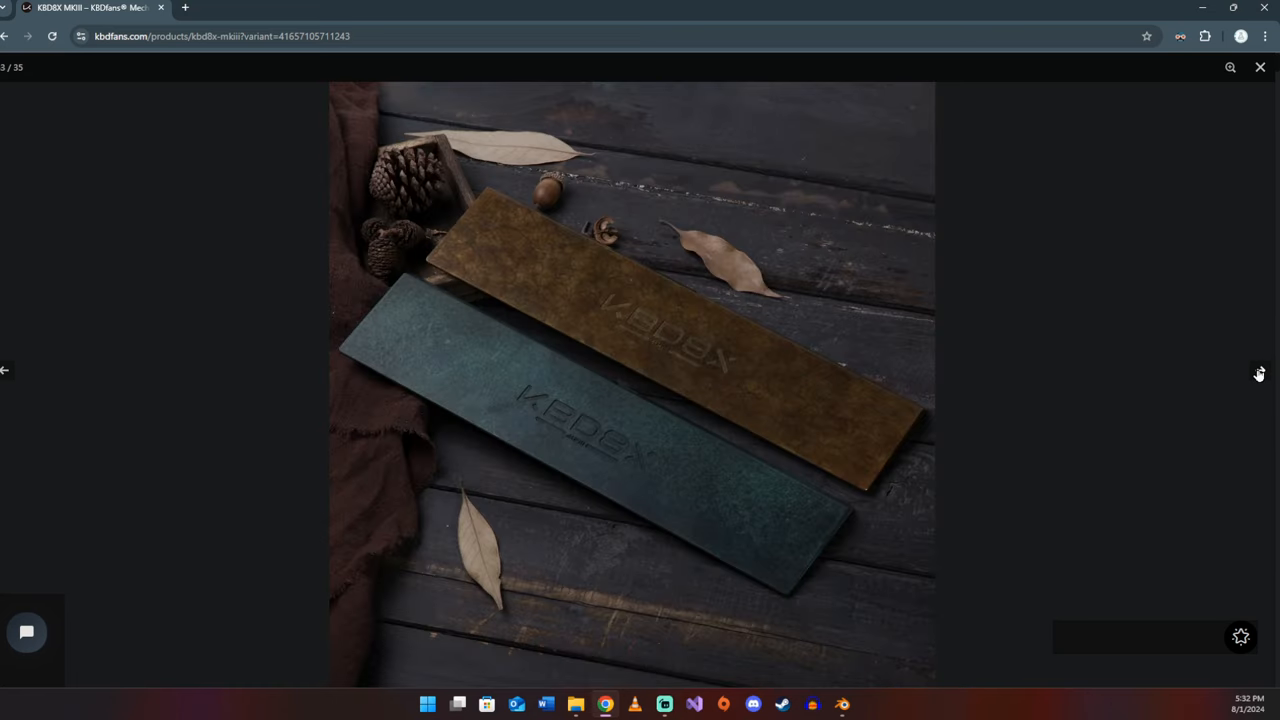
{"action": "left_click", "coordinate": [1259, 373]}
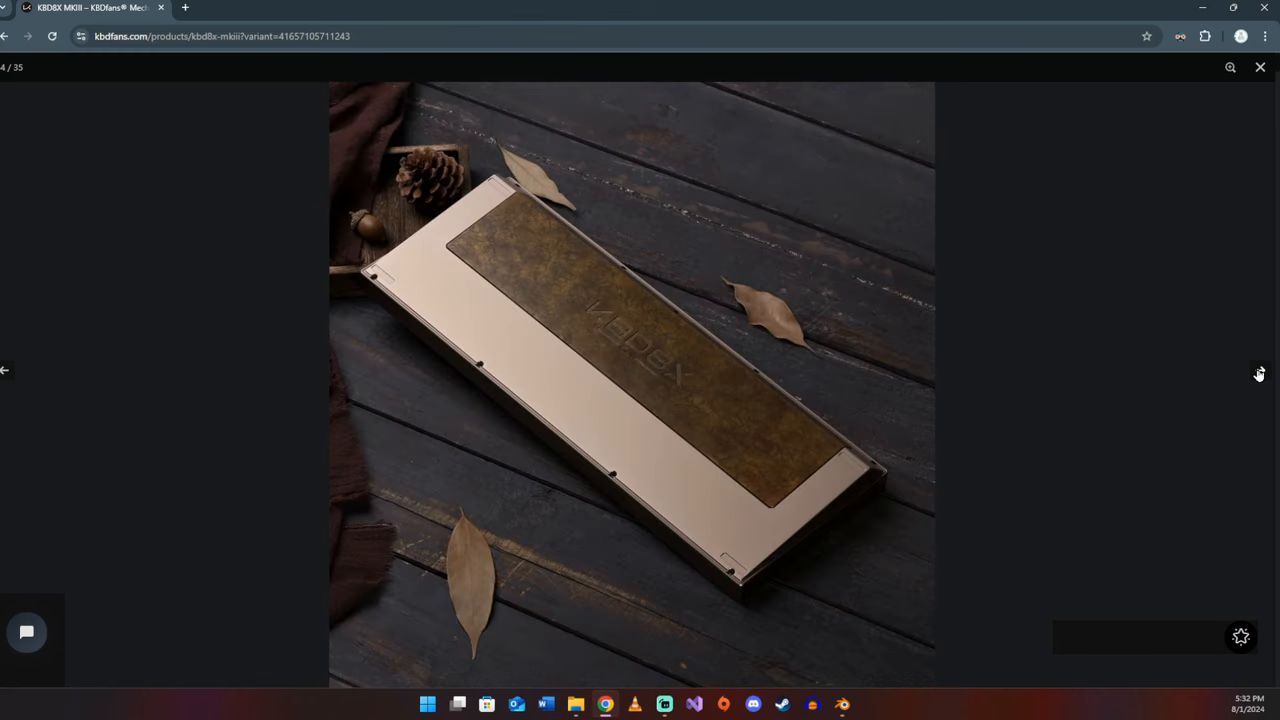
{"action": "left_click", "coordinate": [1259, 371]}
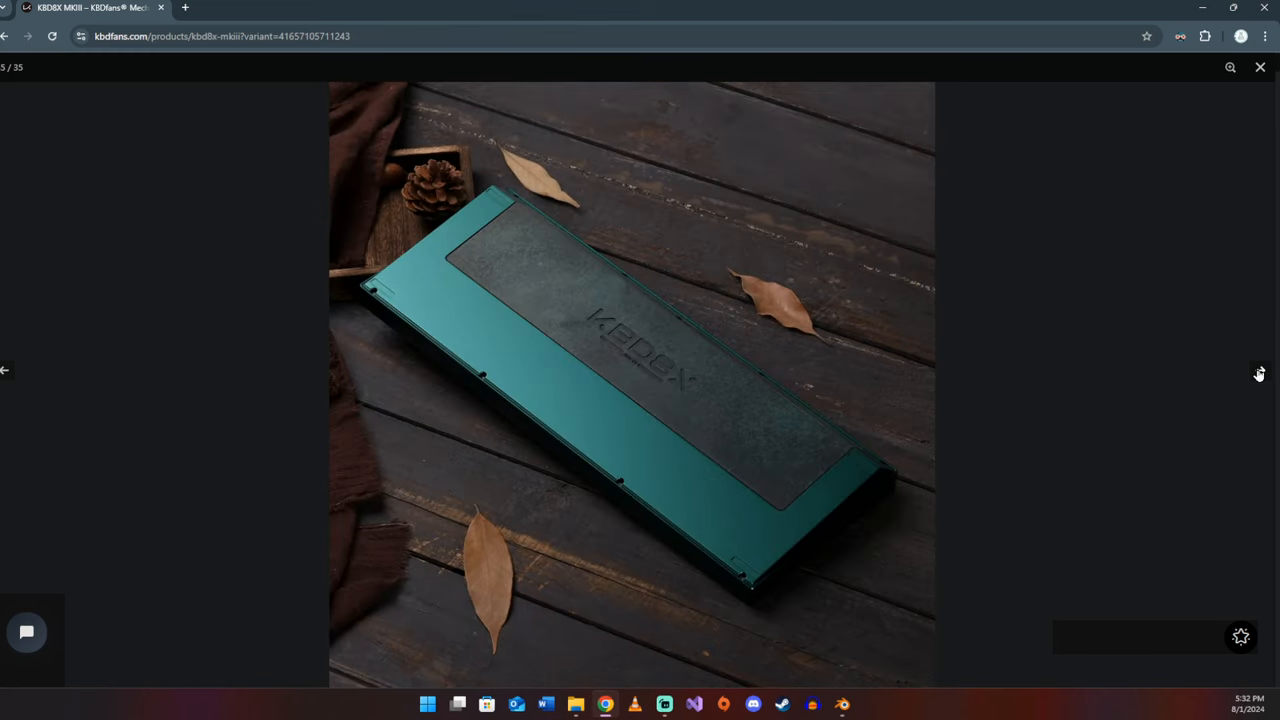